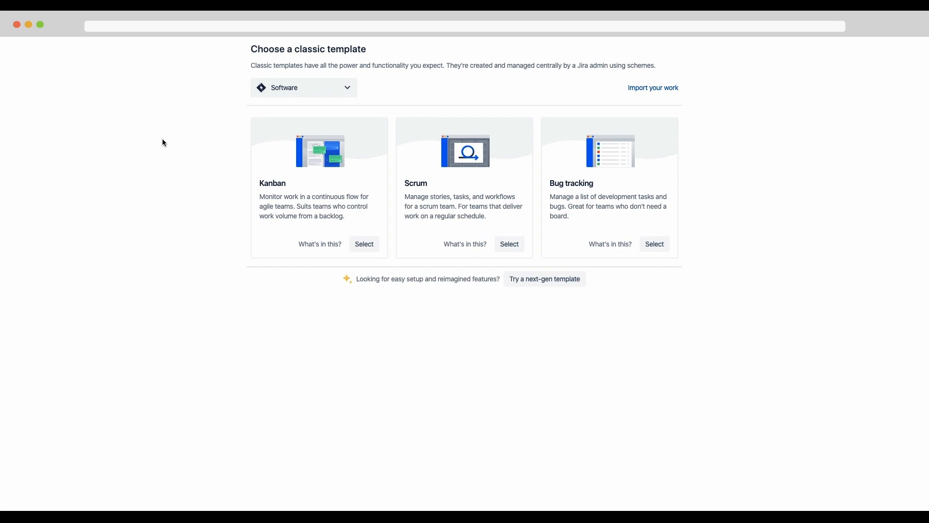
pyautogui.moveTo(207, 193)
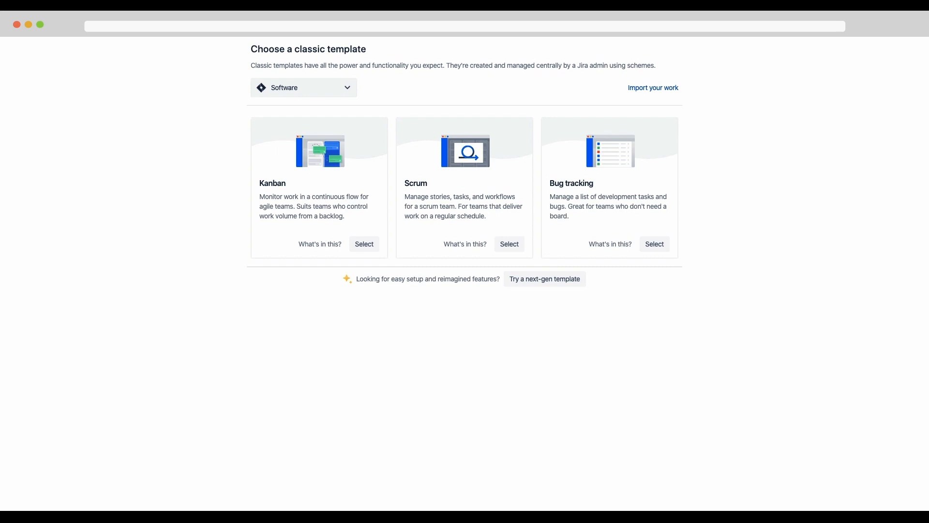
pyautogui.moveTo(382, 56)
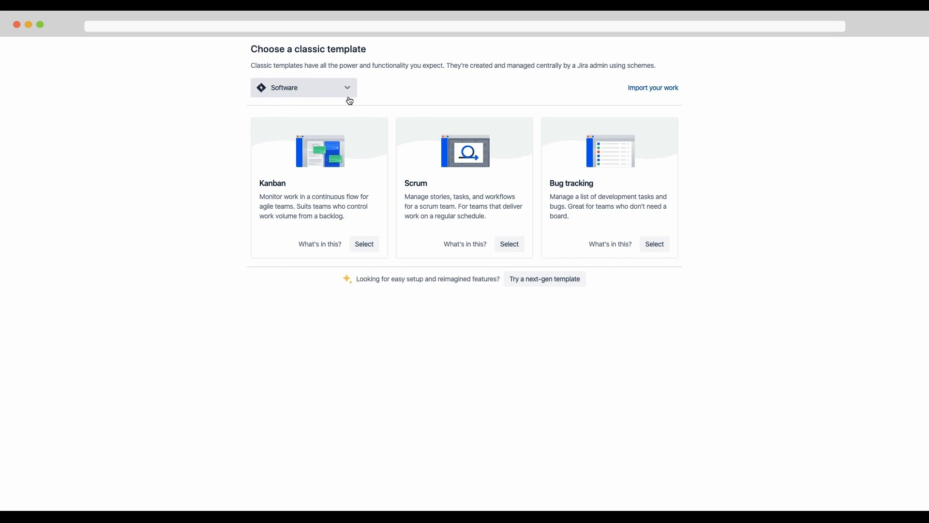
# Keep Software as the project type and select the classic Kanban template
pyautogui.click(302, 87)
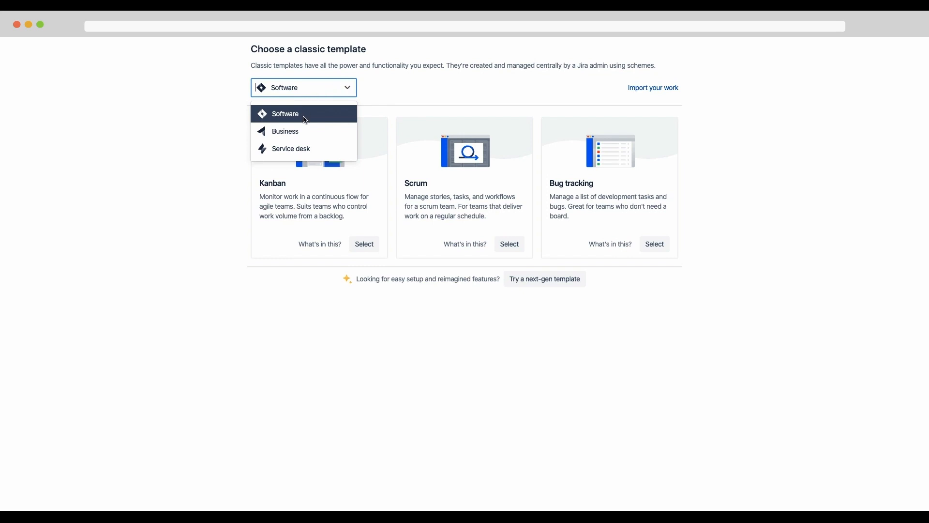
pyautogui.click(285, 114)
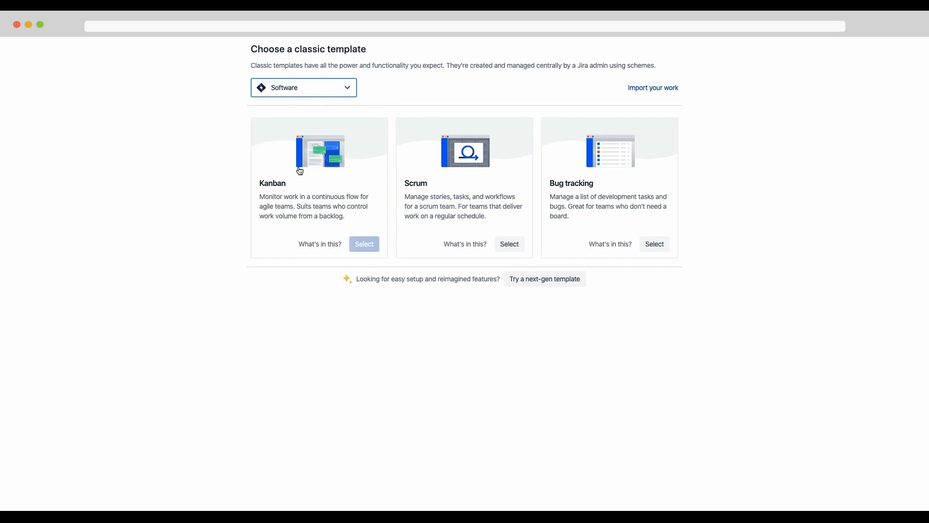
pyautogui.moveTo(364, 246)
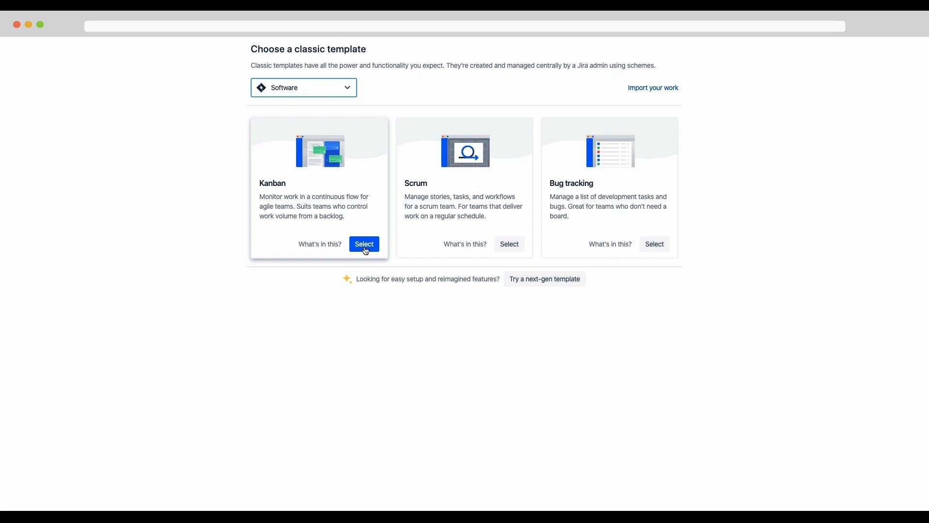
pyautogui.click(364, 244)
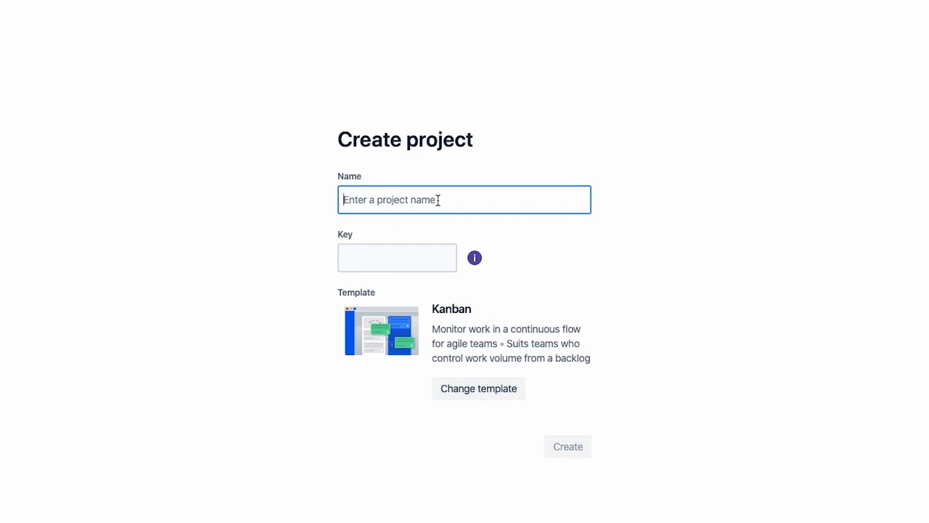
# Name the project 'projectA' with key PROJ and create it, reaching its empty Kanban board
pyautogui.write('projectA')
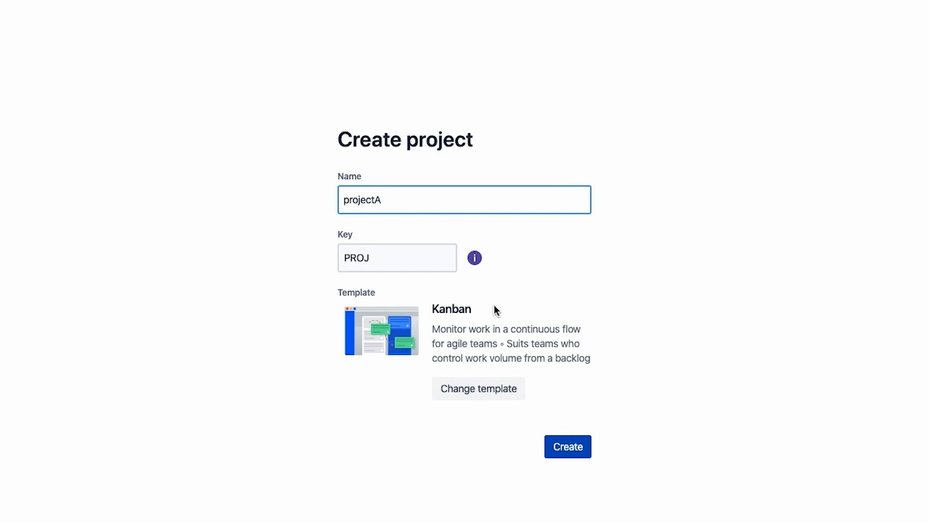
pyautogui.moveTo(489, 311)
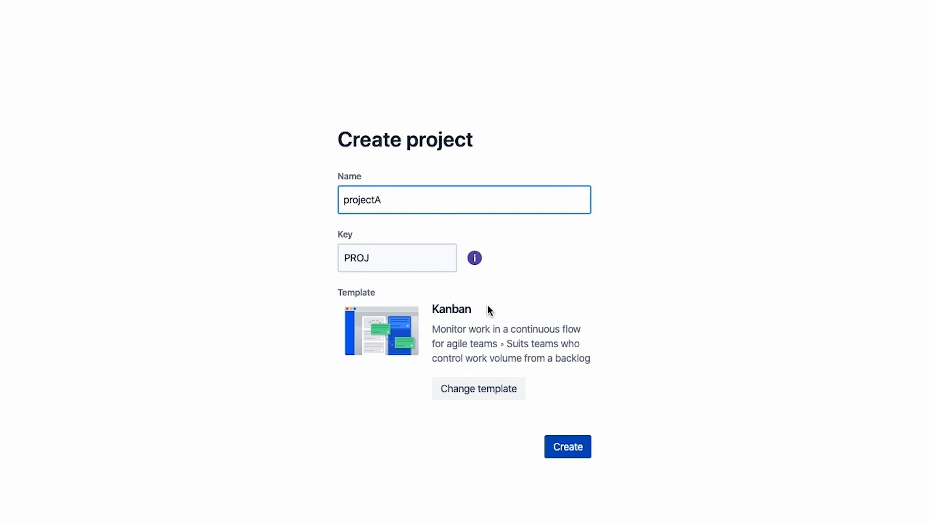
pyautogui.click(567, 447)
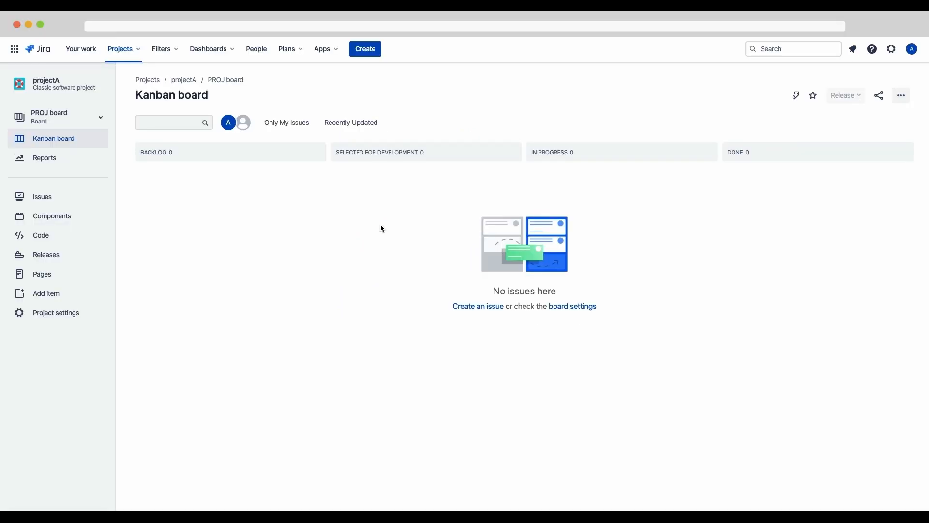